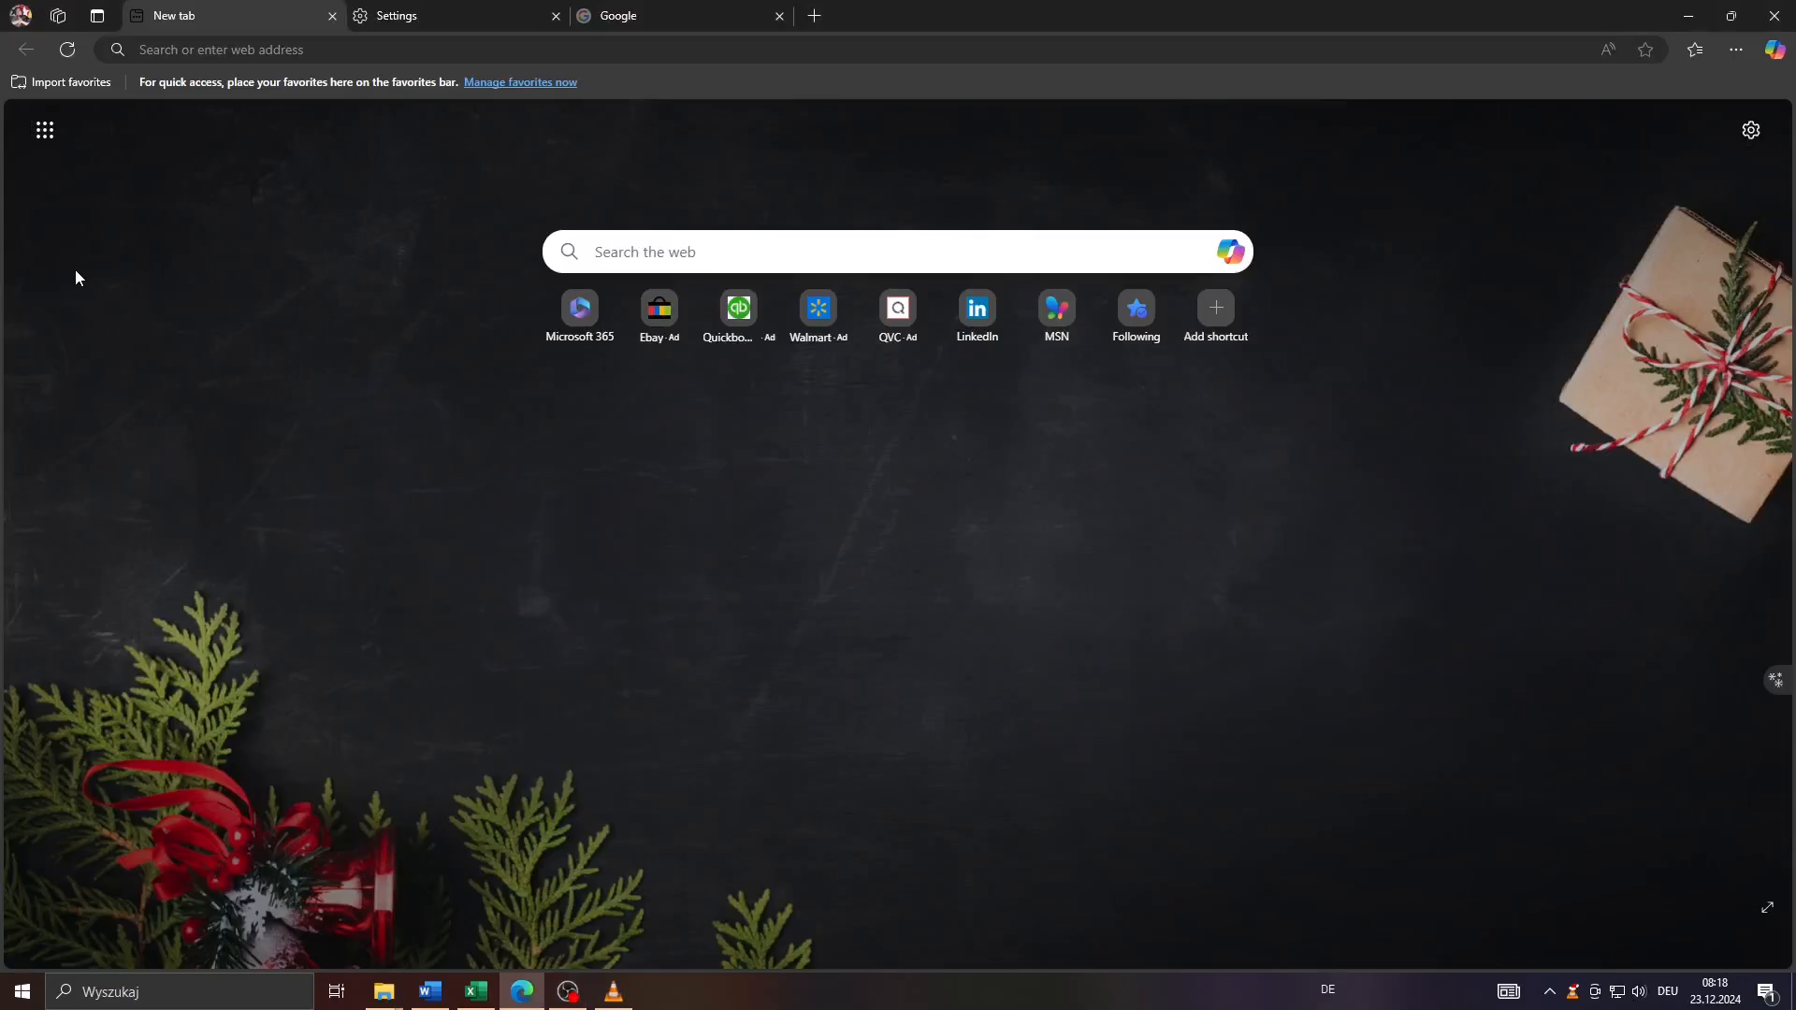
pyautogui.moveTo(501, 506)
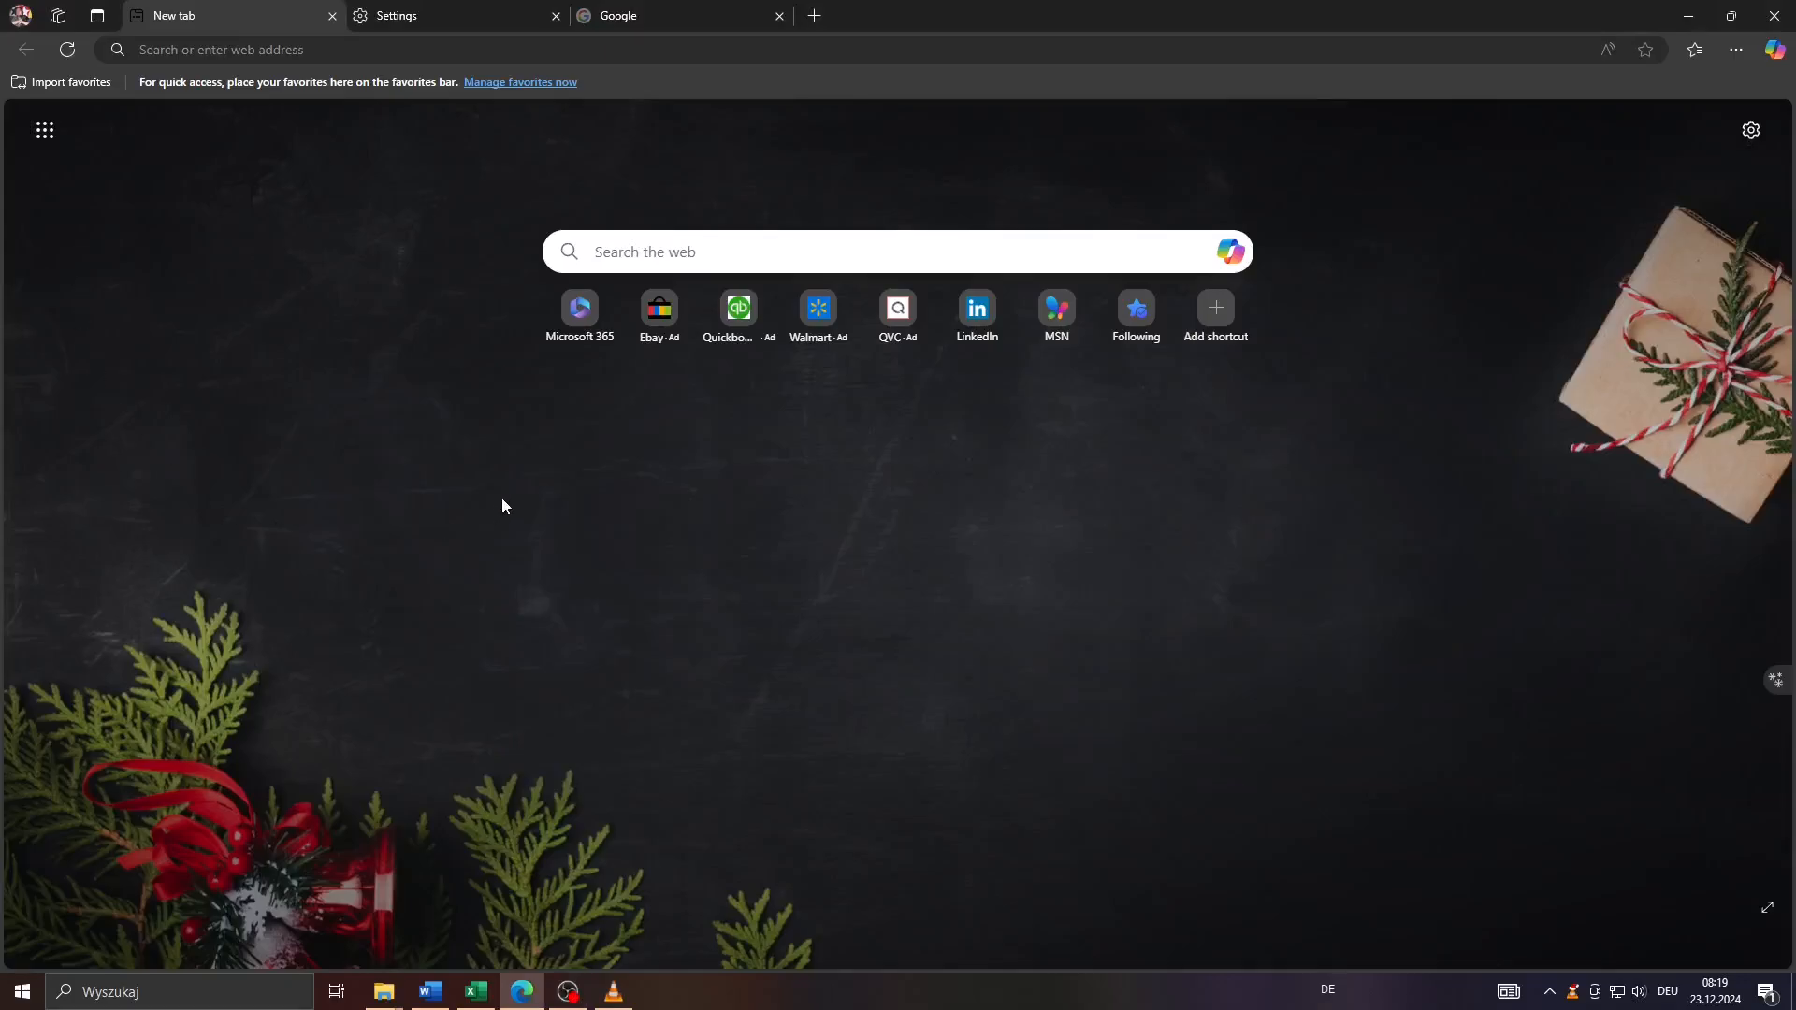
pyautogui.moveTo(976, 682)
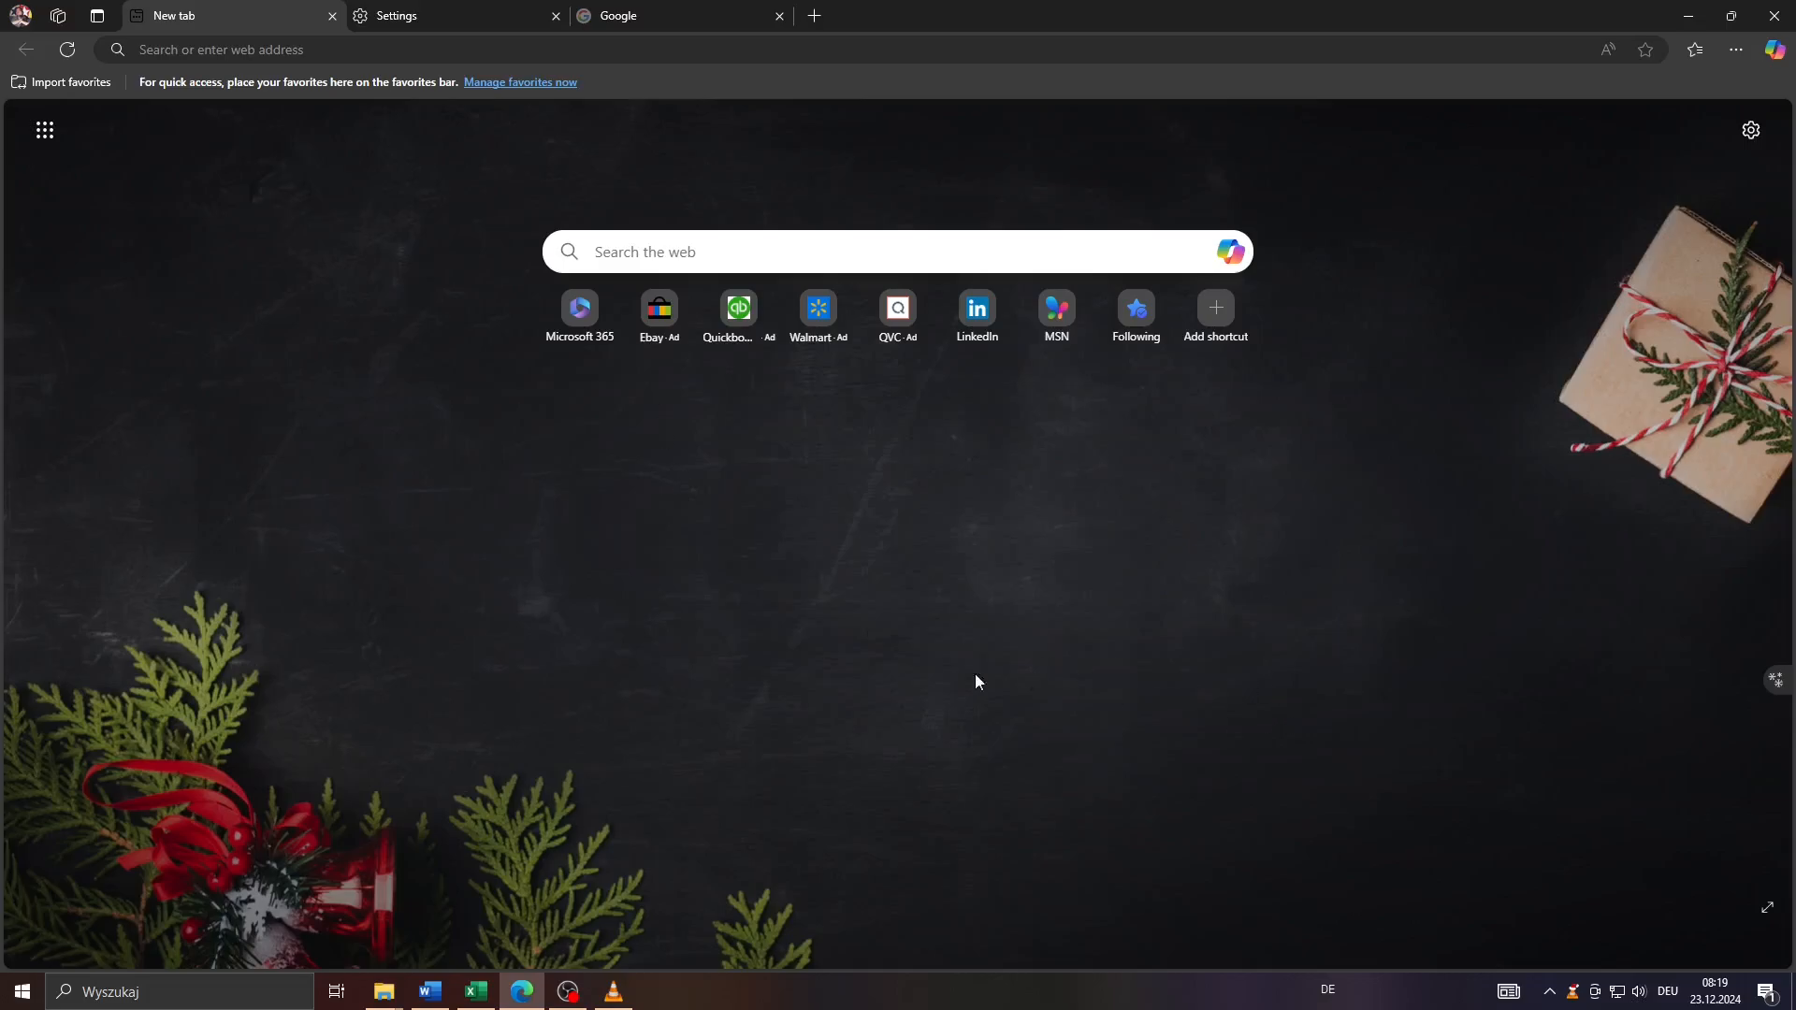
pyautogui.moveTo(653, 510)
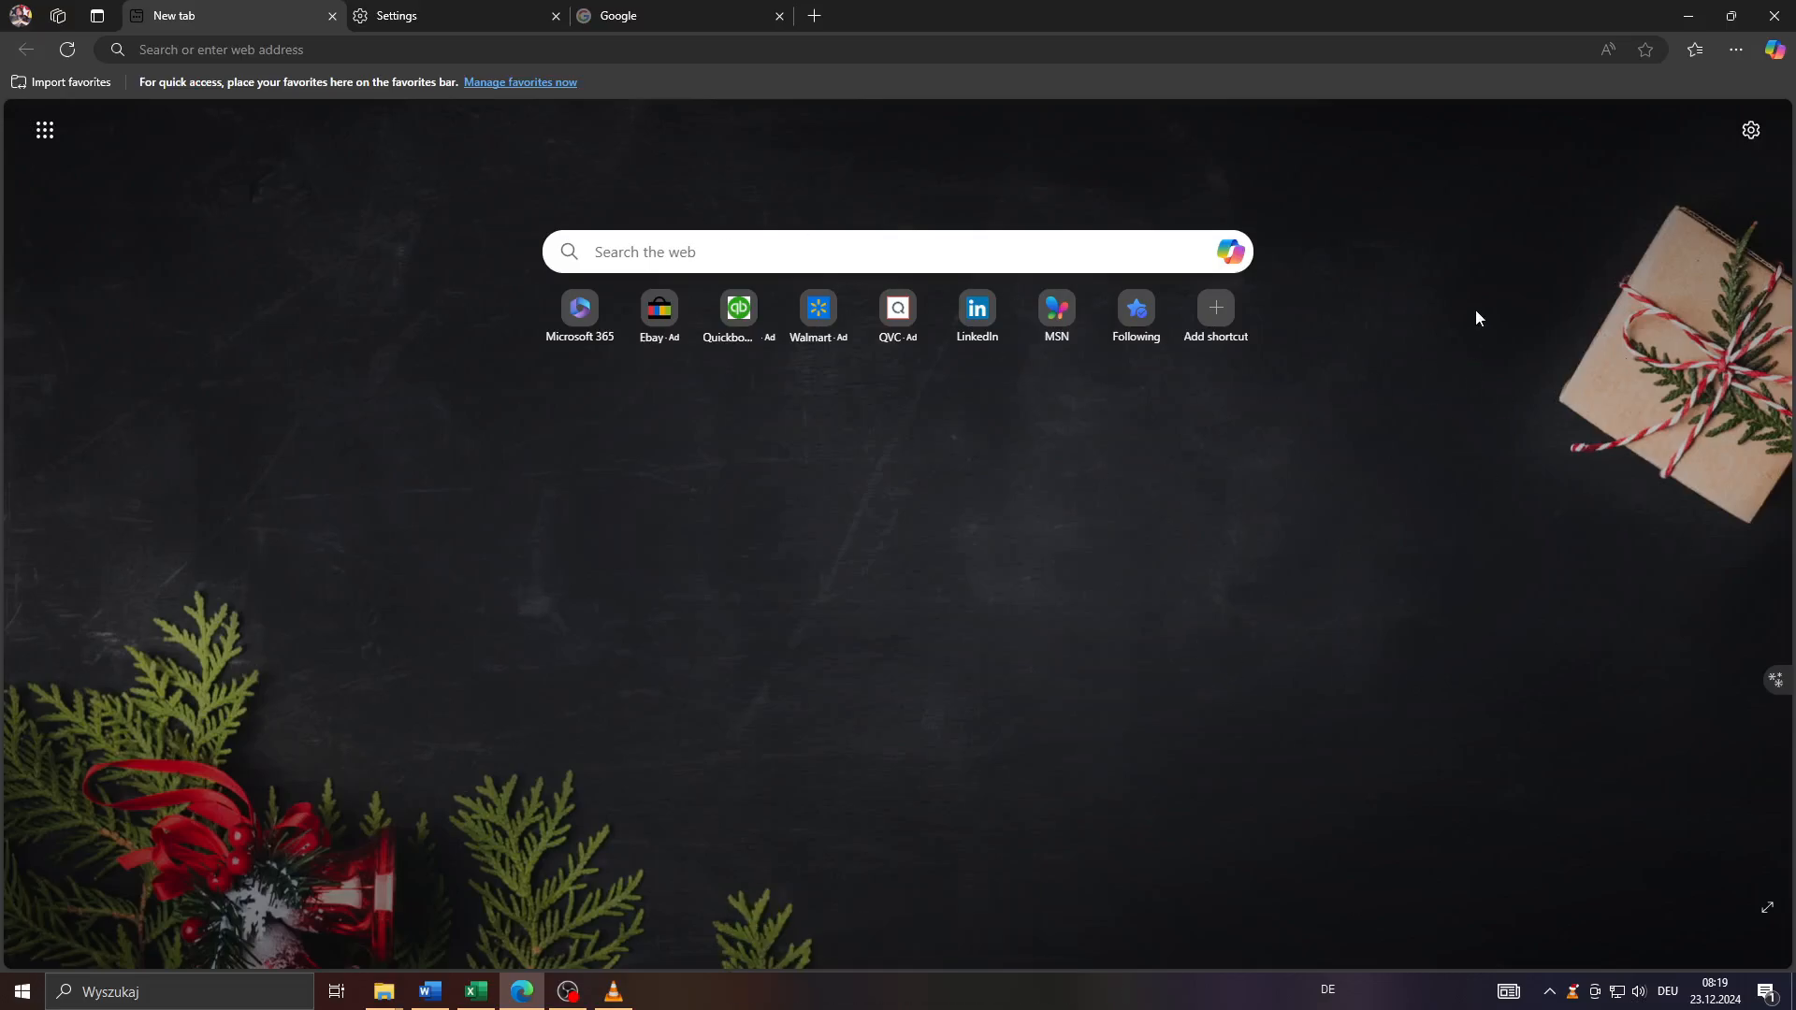
pyautogui.moveTo(1438, 250)
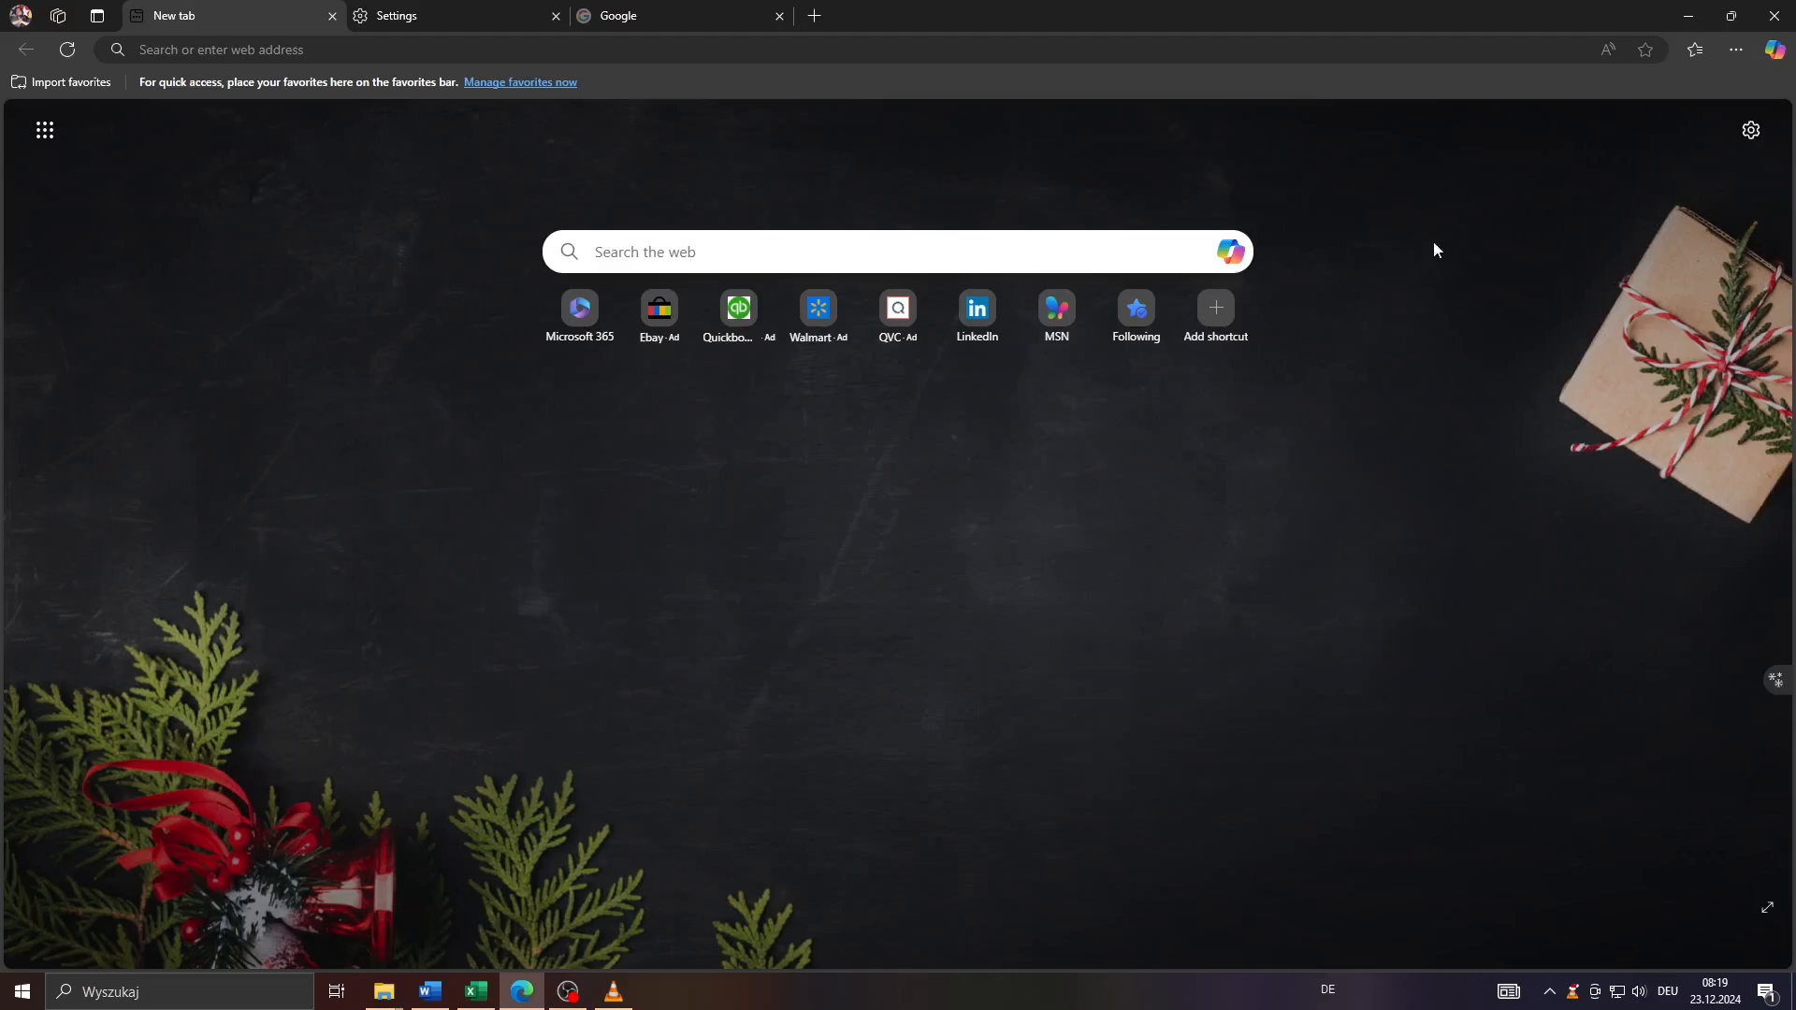
pyautogui.moveTo(1670, 180)
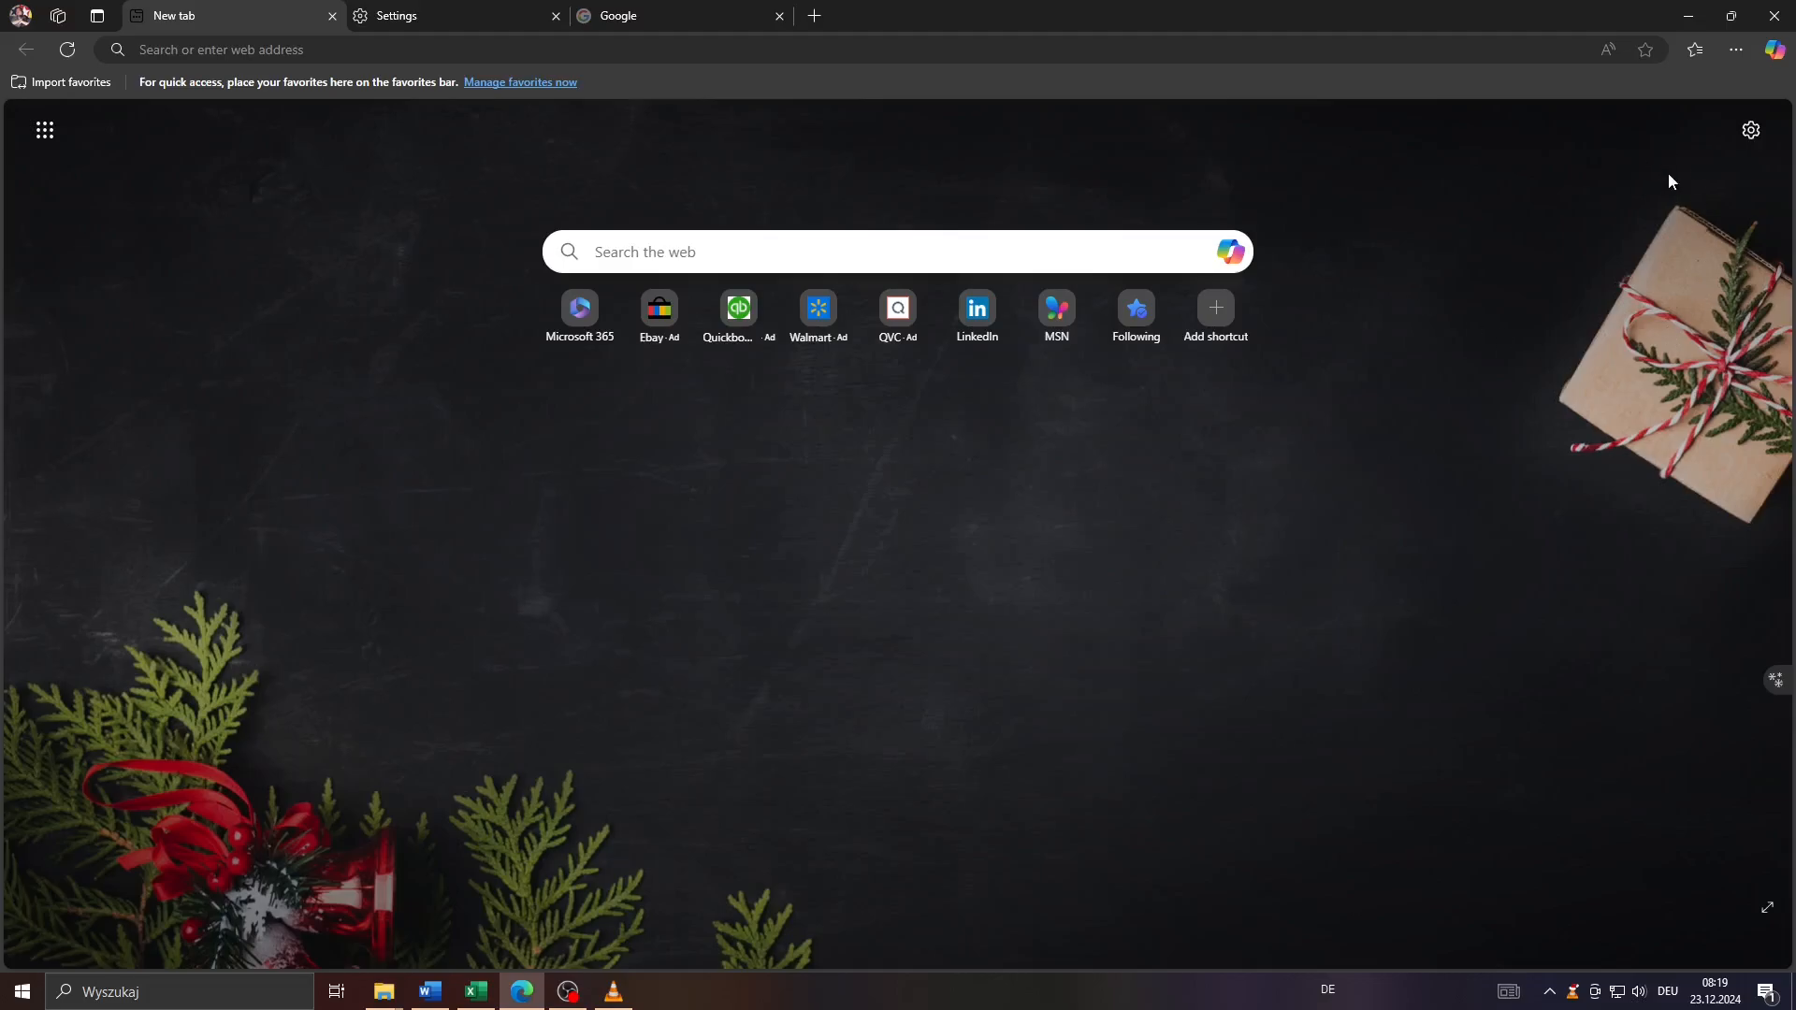
pyautogui.moveTo(1749, 129)
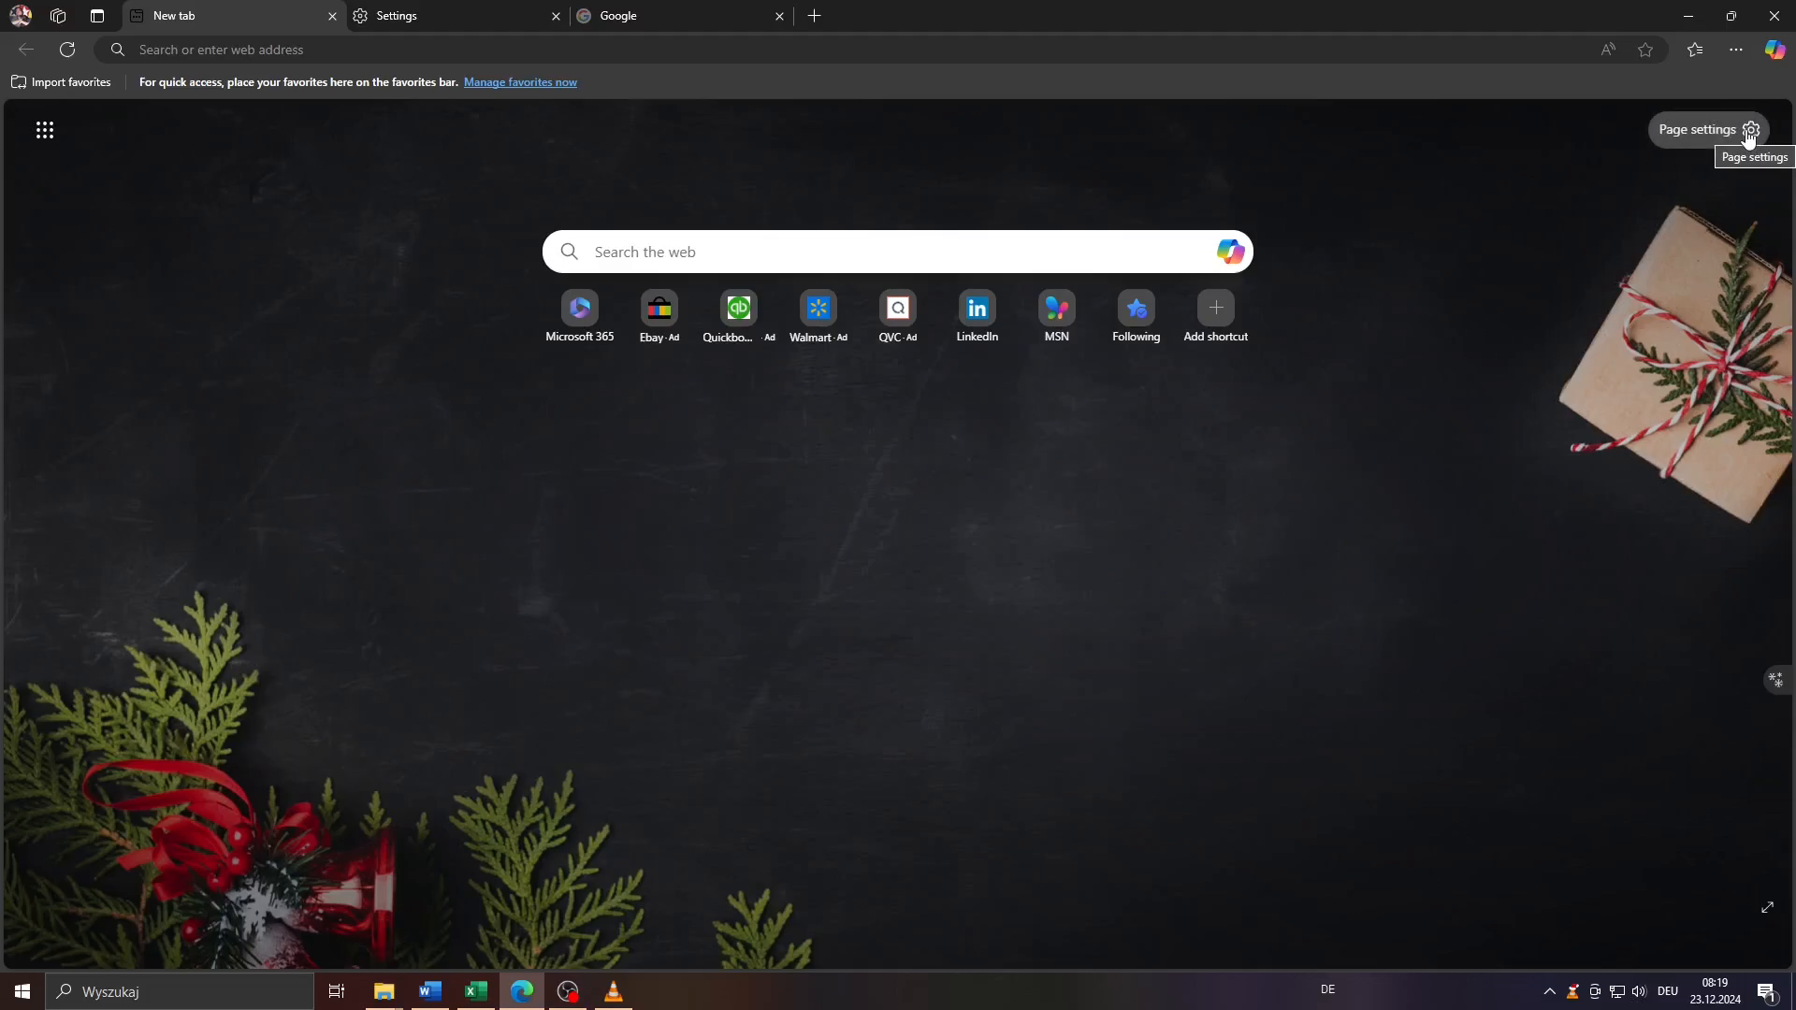
# - Set the new tab page region to France (français) from the page settings
pyautogui.click(1749, 129)
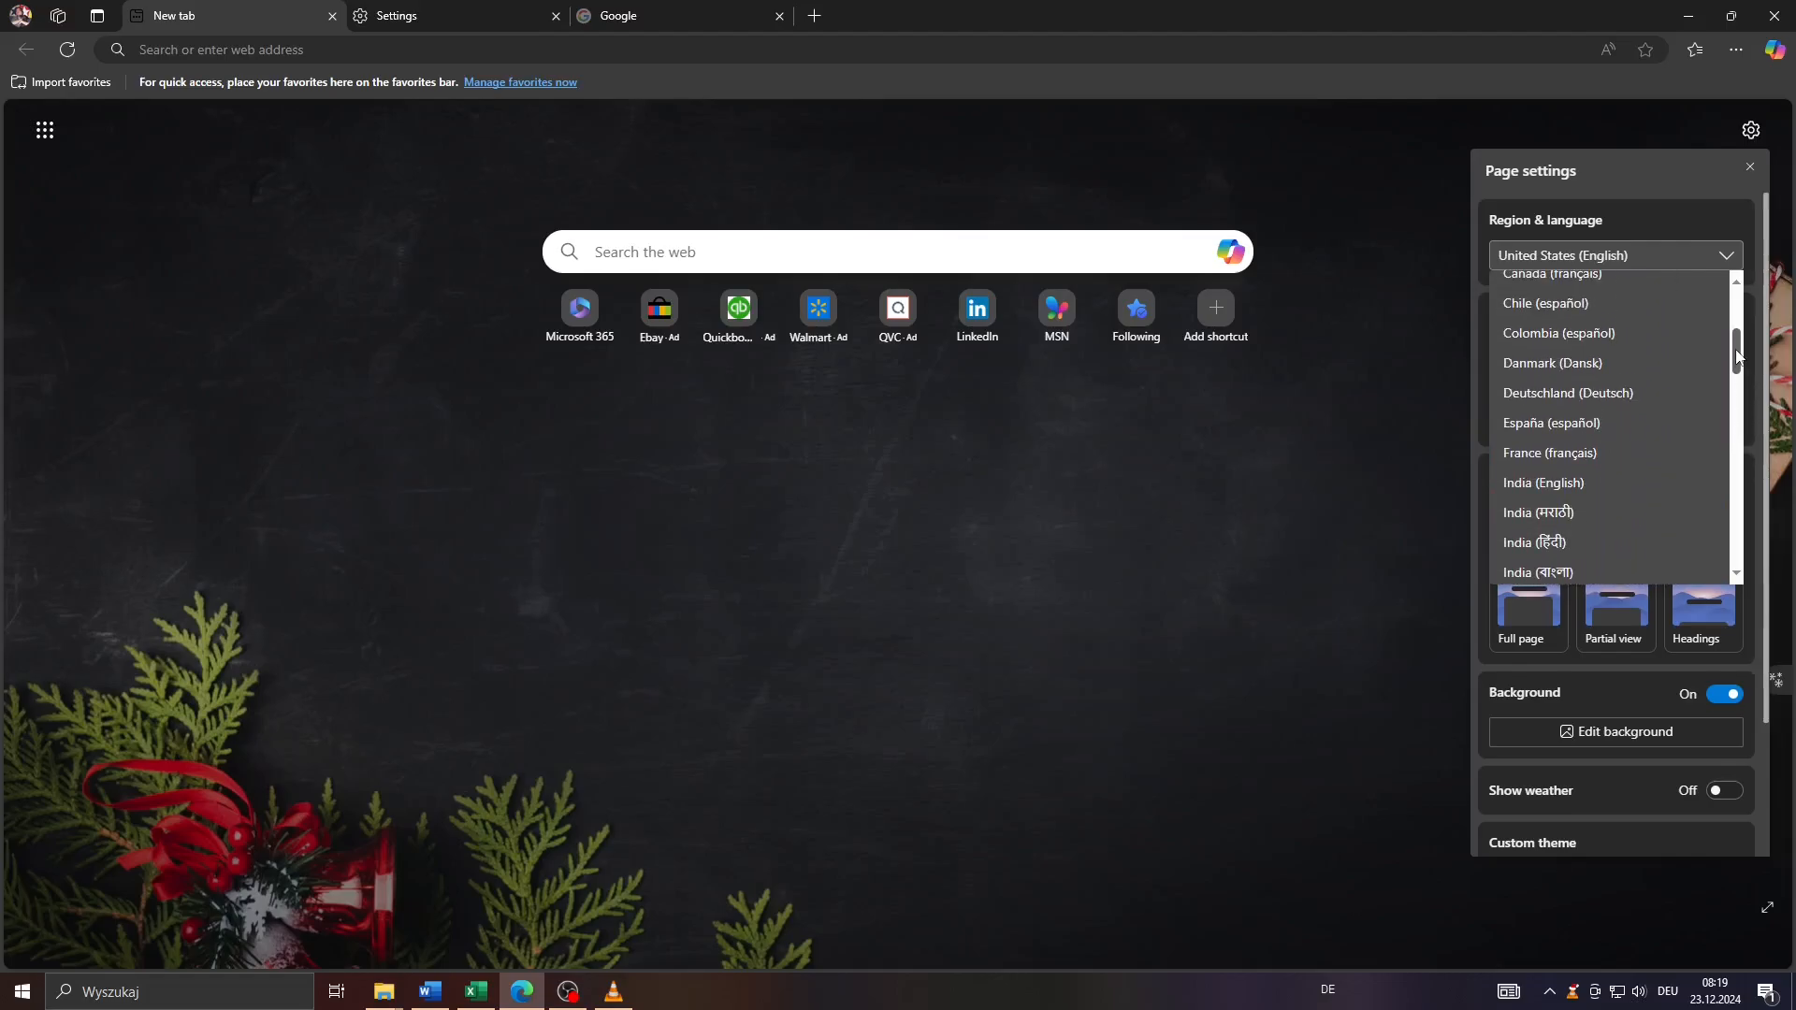
pyautogui.moveTo(1551, 423)
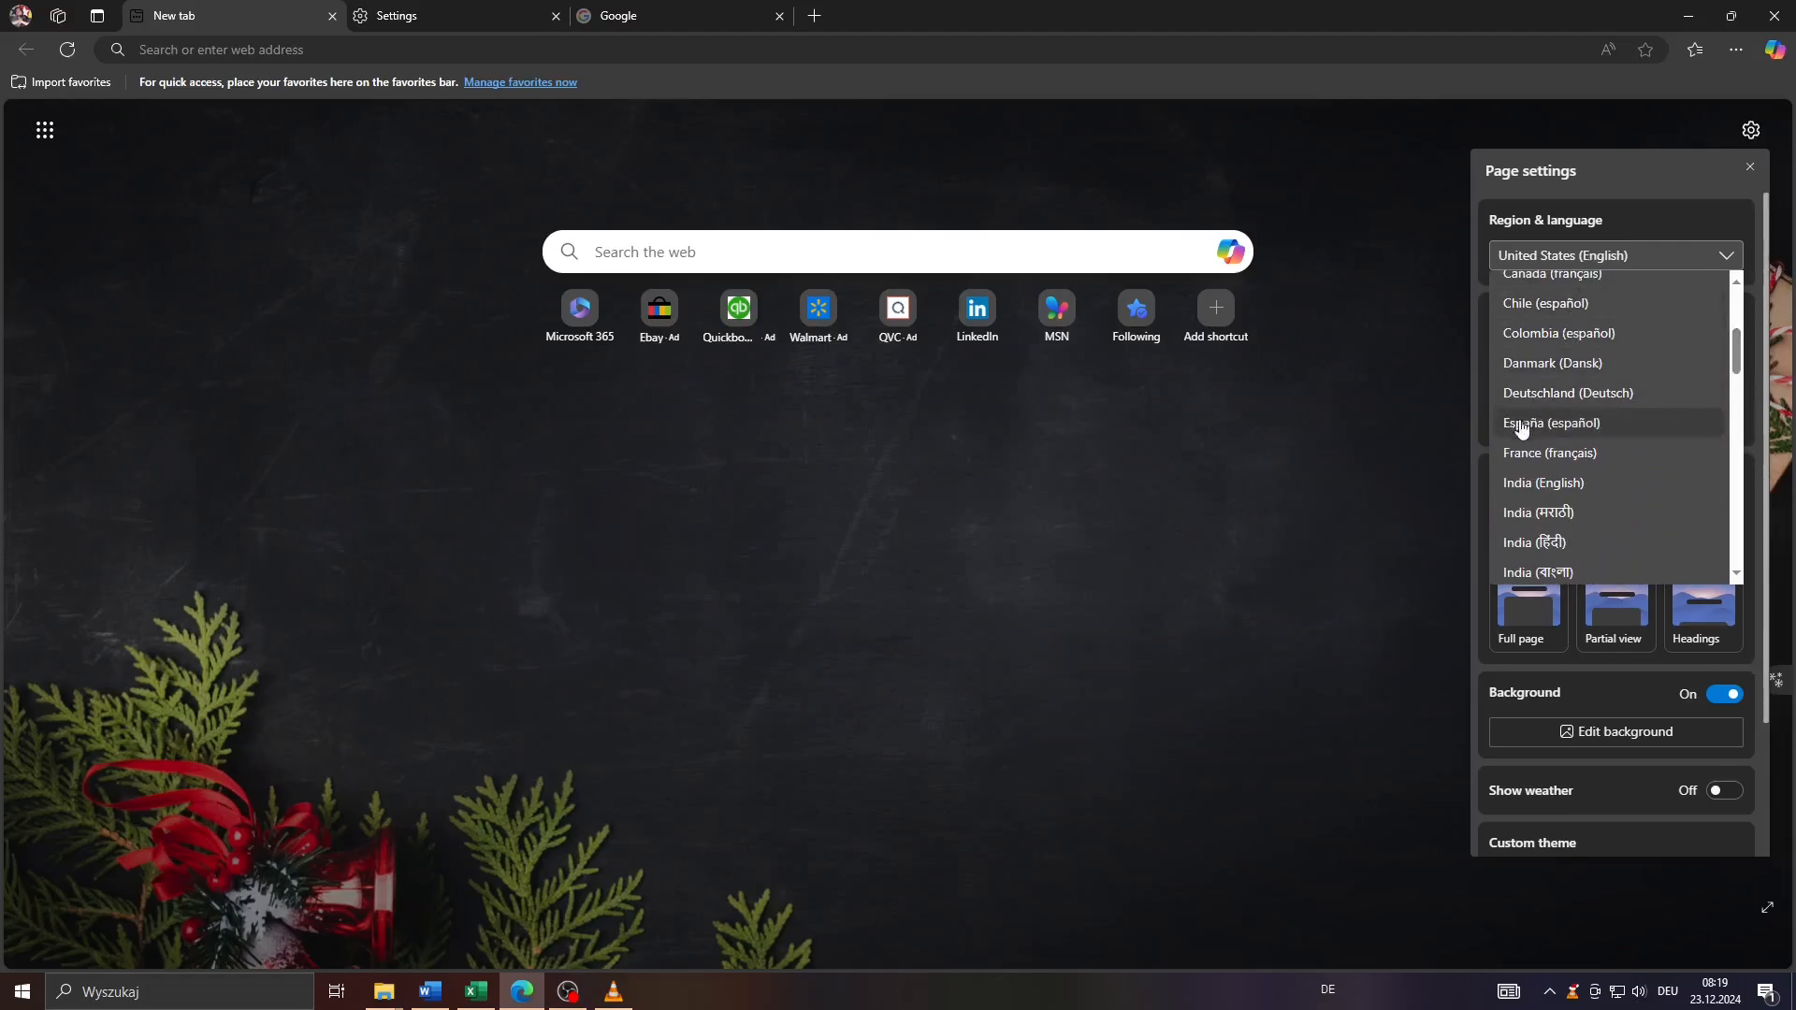
pyautogui.scroll(-3)
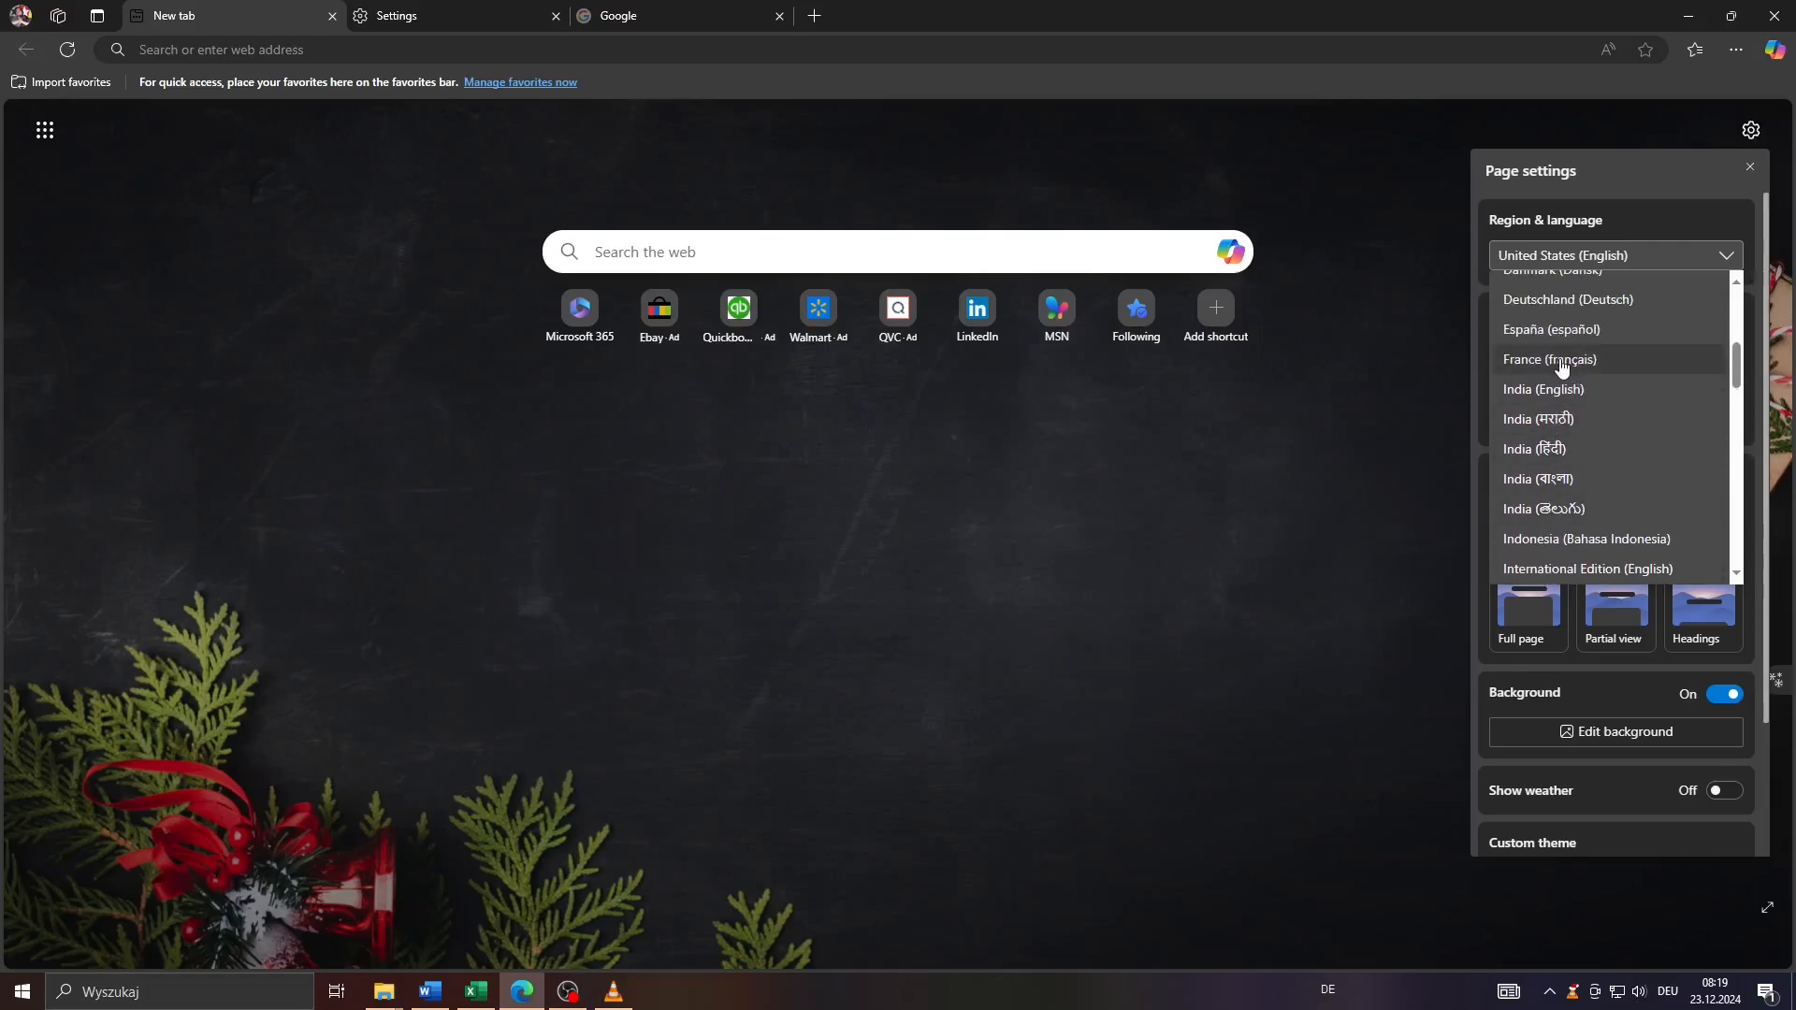
pyautogui.click(1549, 358)
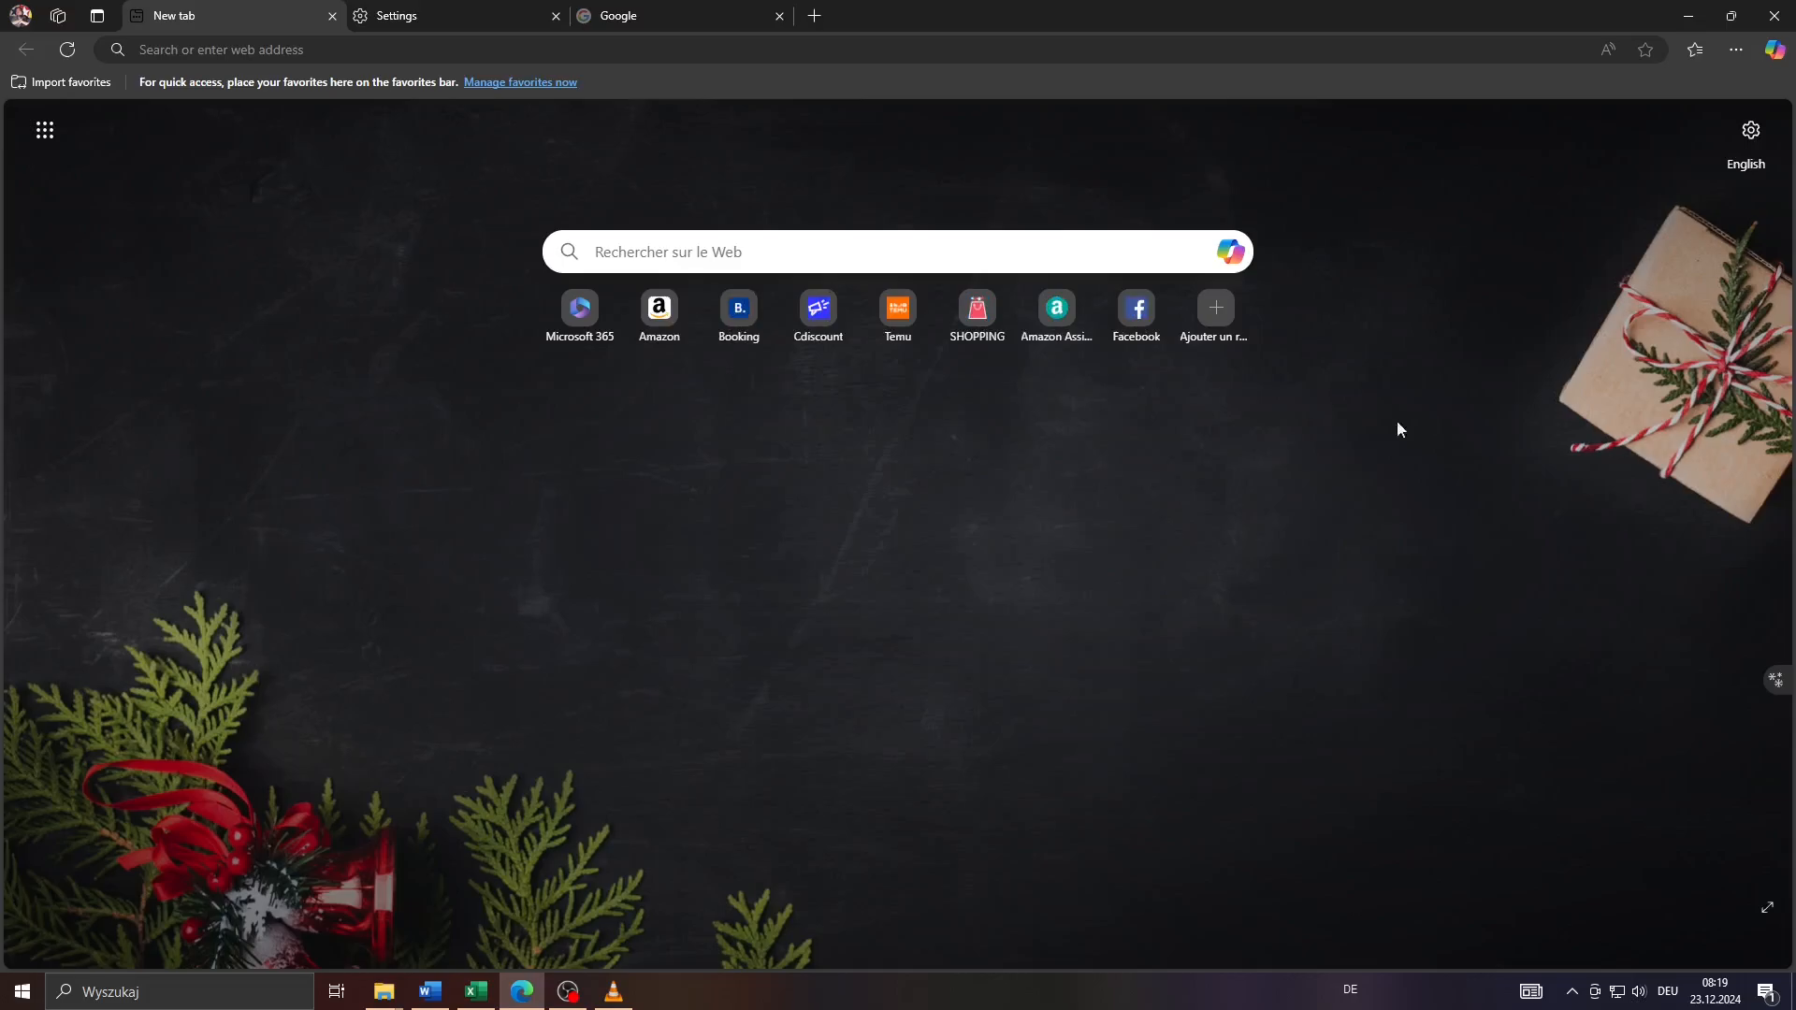
pyautogui.moveTo(1257, 469)
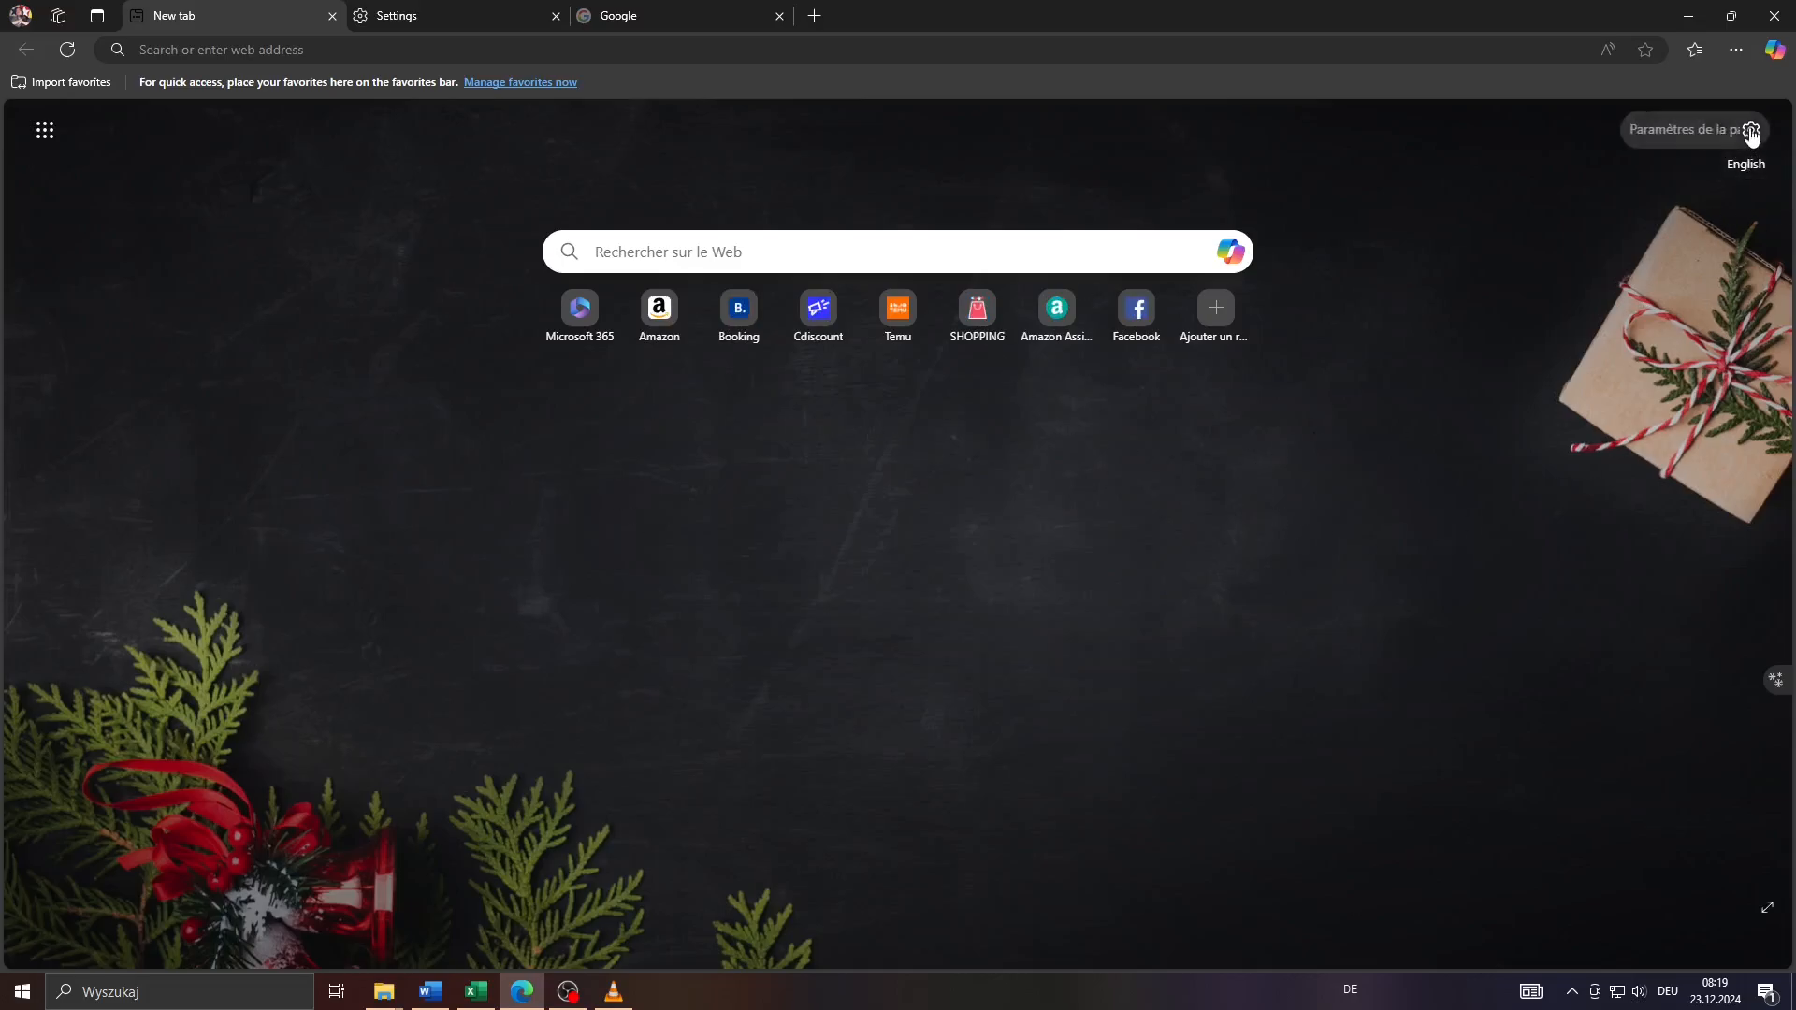
# - Reopen the page settings panel to confirm France (français) in French
pyautogui.click(1751, 129)
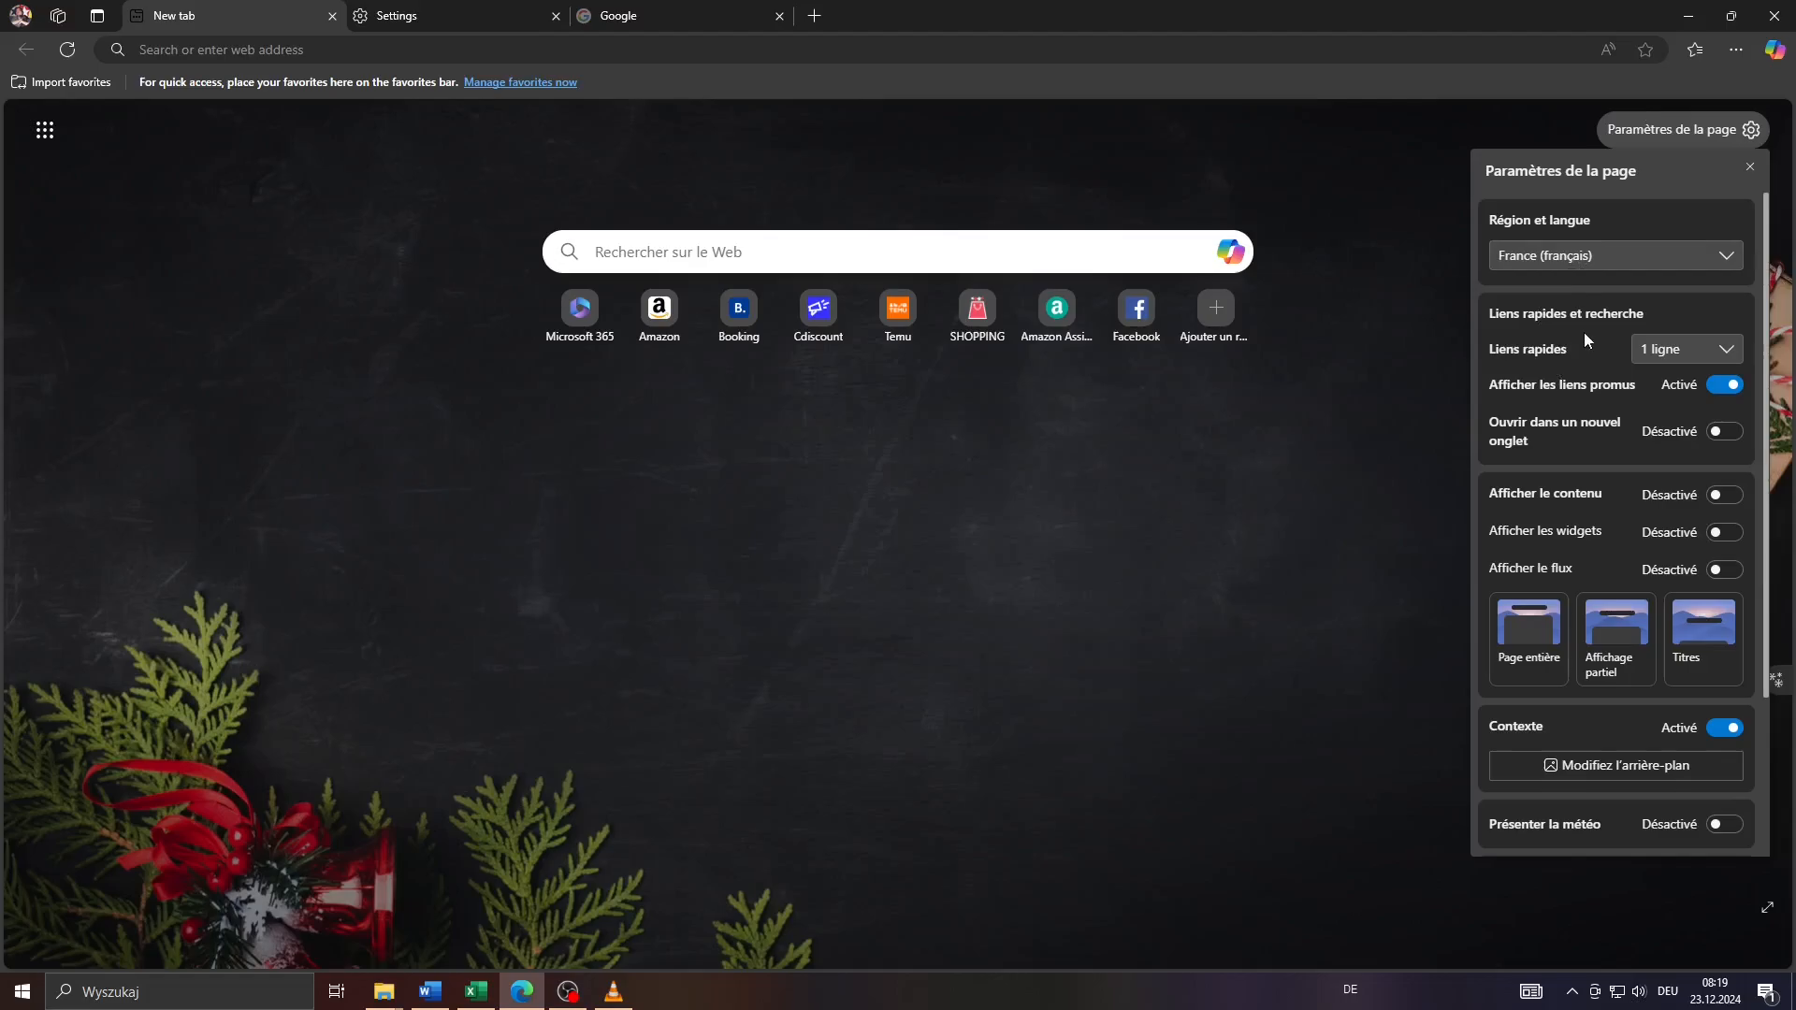
pyautogui.moveTo(651, 638)
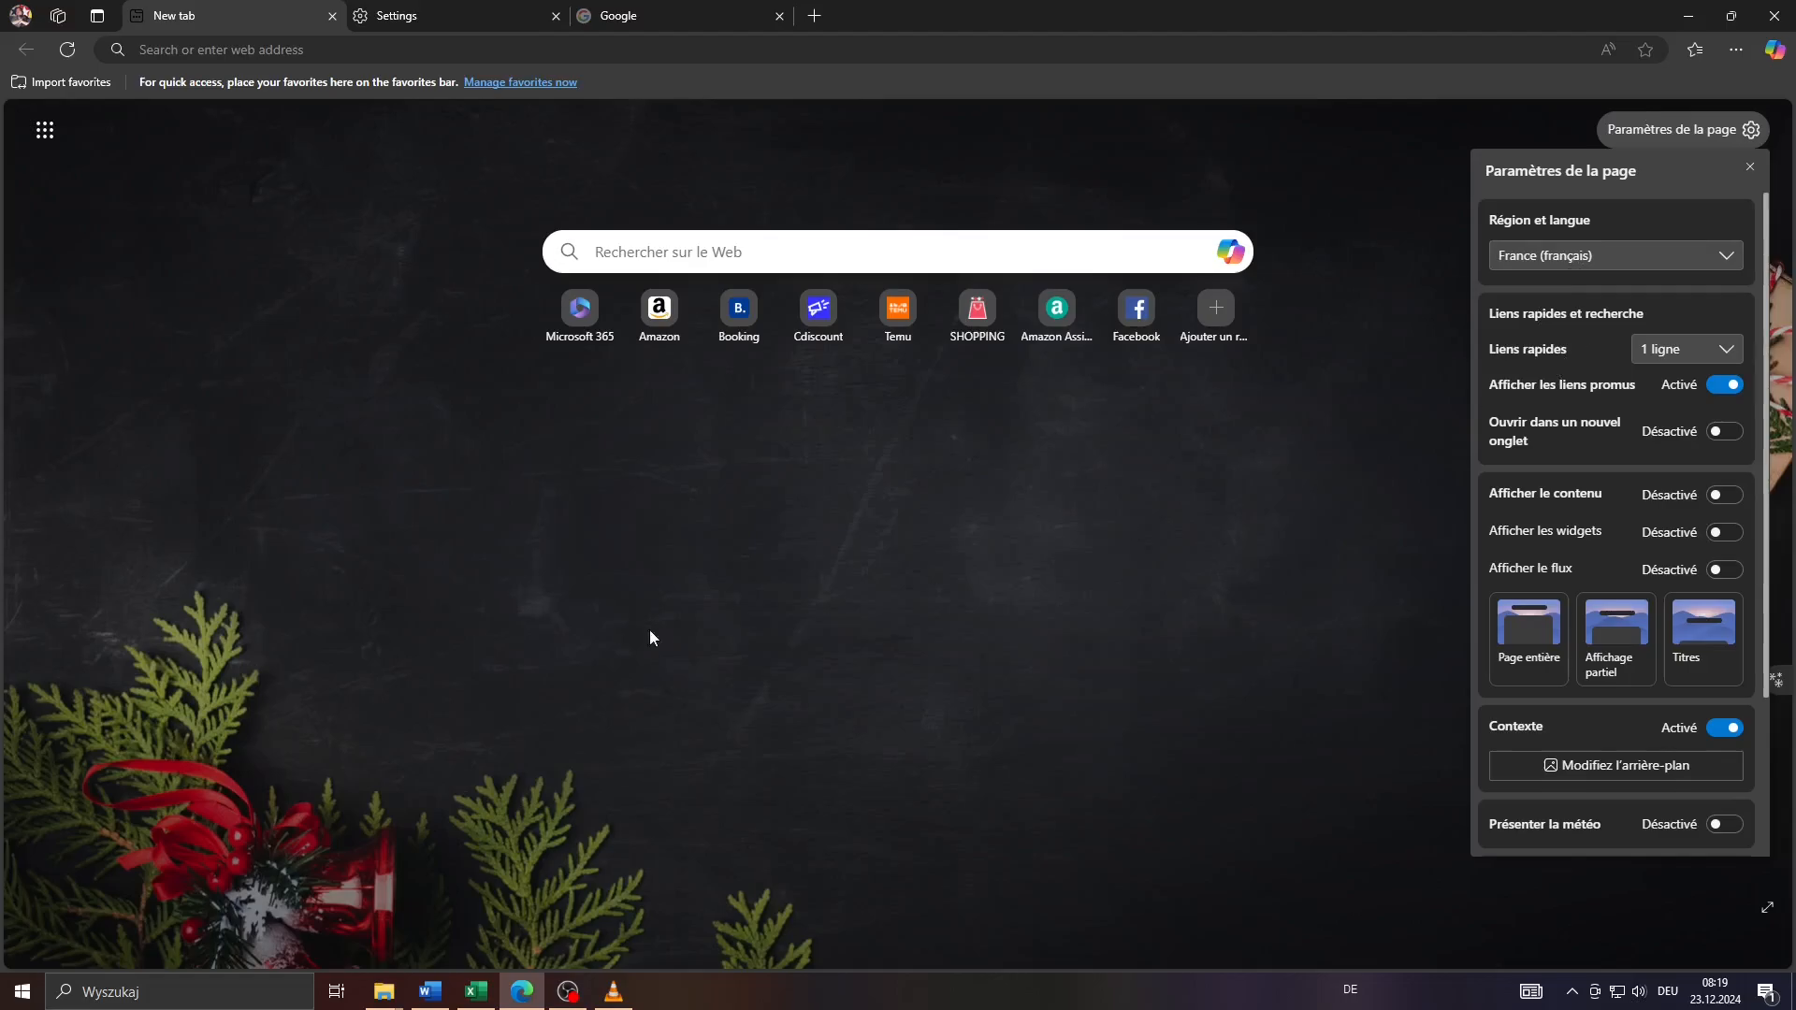